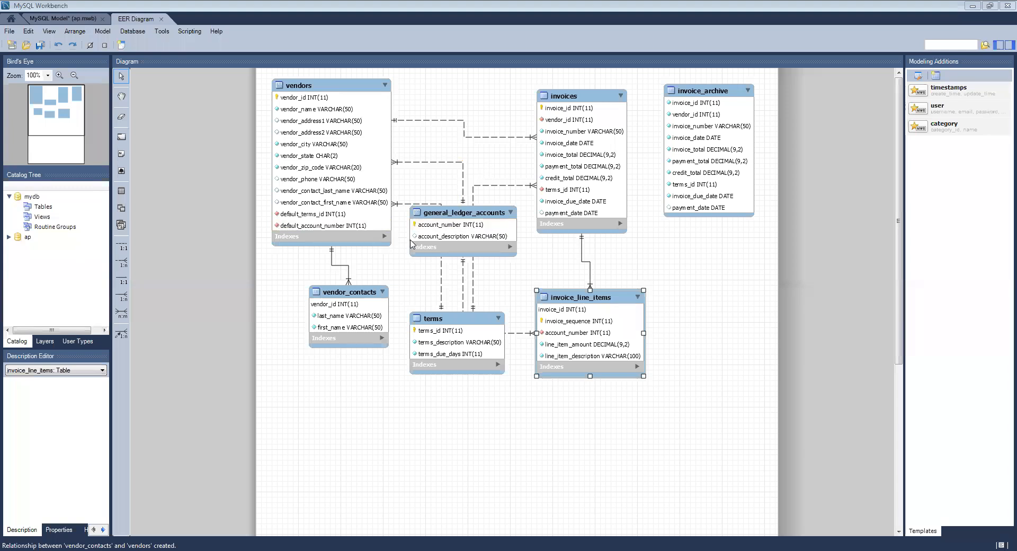
Drag general_ledger_accounts below vendor_contacts and terms, and rearrange terms to uncross lines.
click(462, 213)
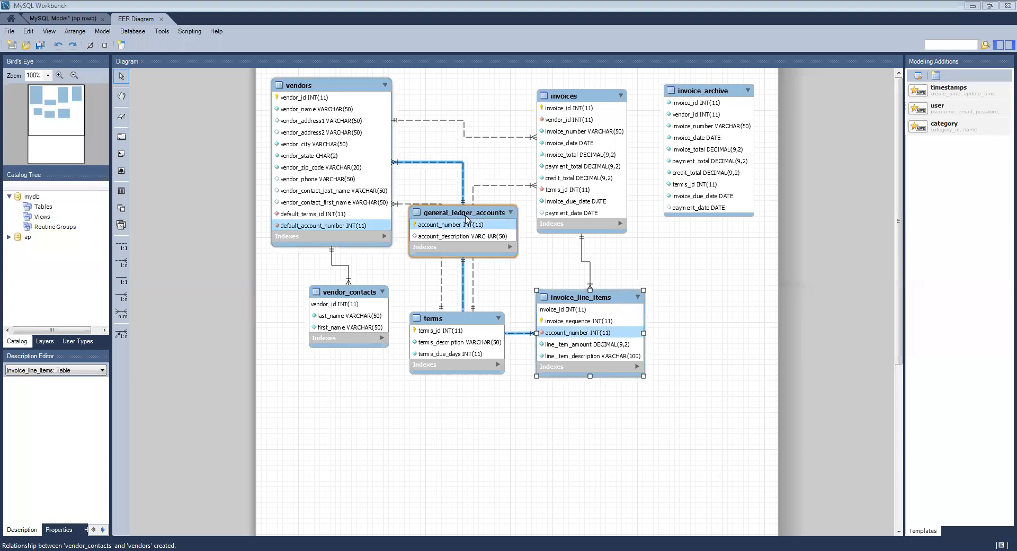
click(349, 291)
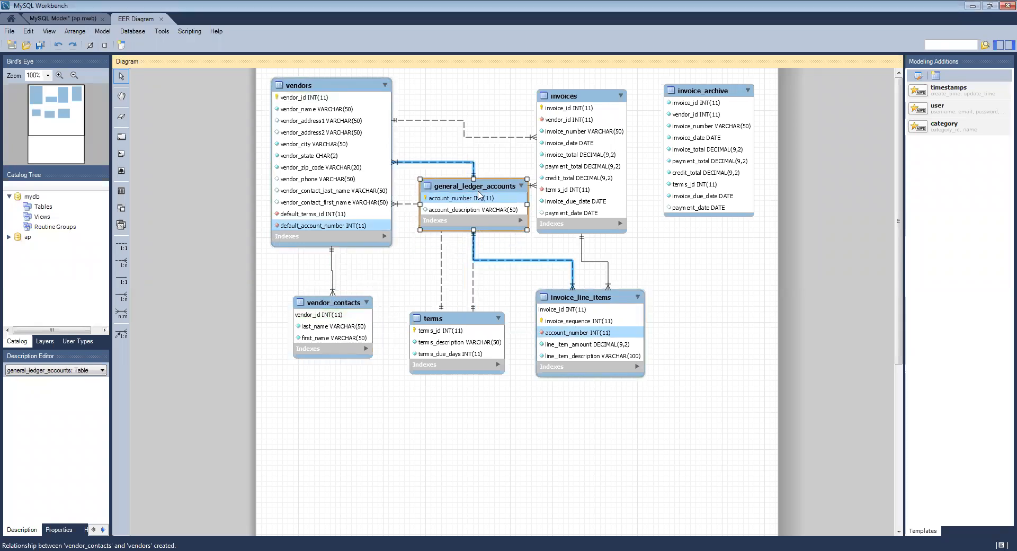
drag(474, 187, 418, 382)
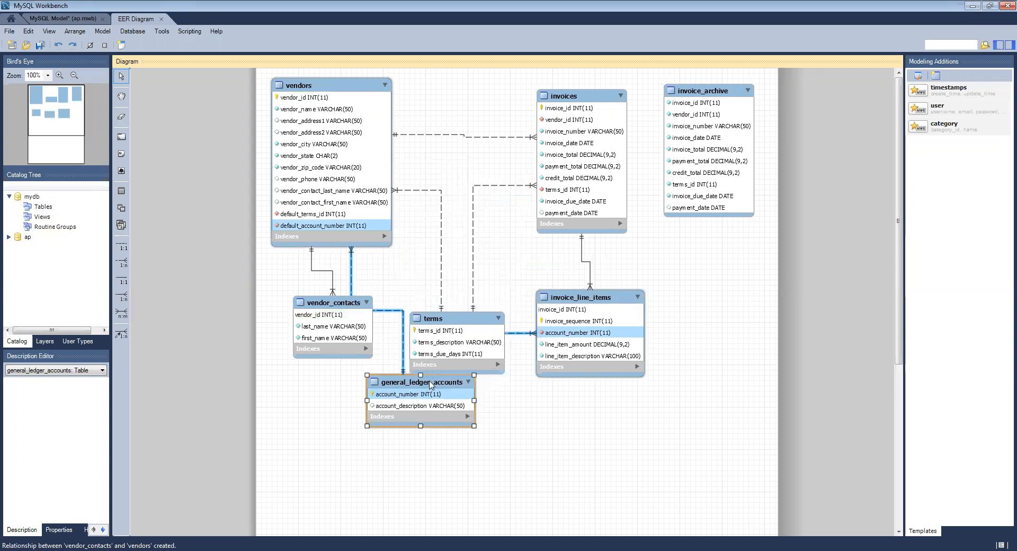
drag(431, 318, 441, 181)
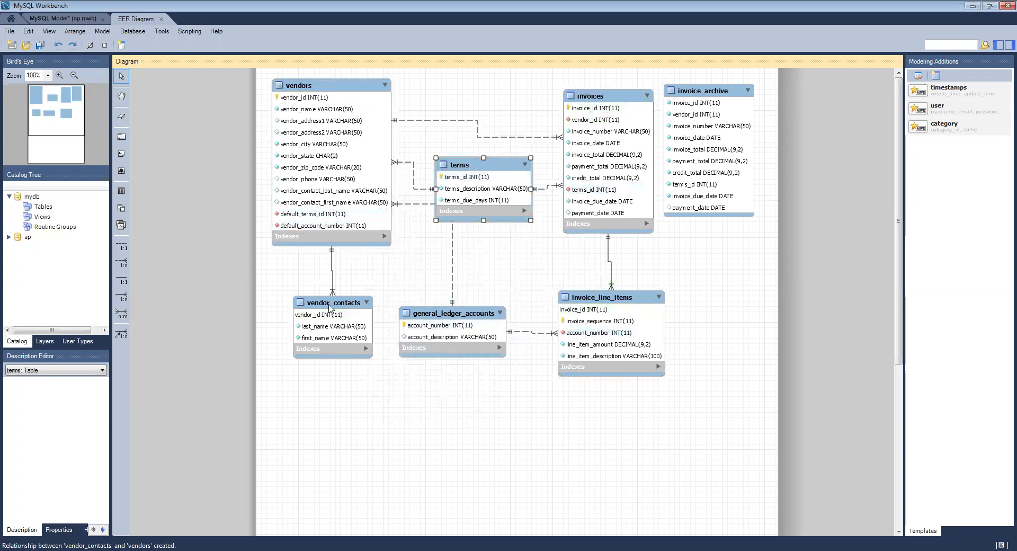
Shift vendor_contacts and invoice_line_items to new canvas positions, then clear the selection.
click(324, 95)
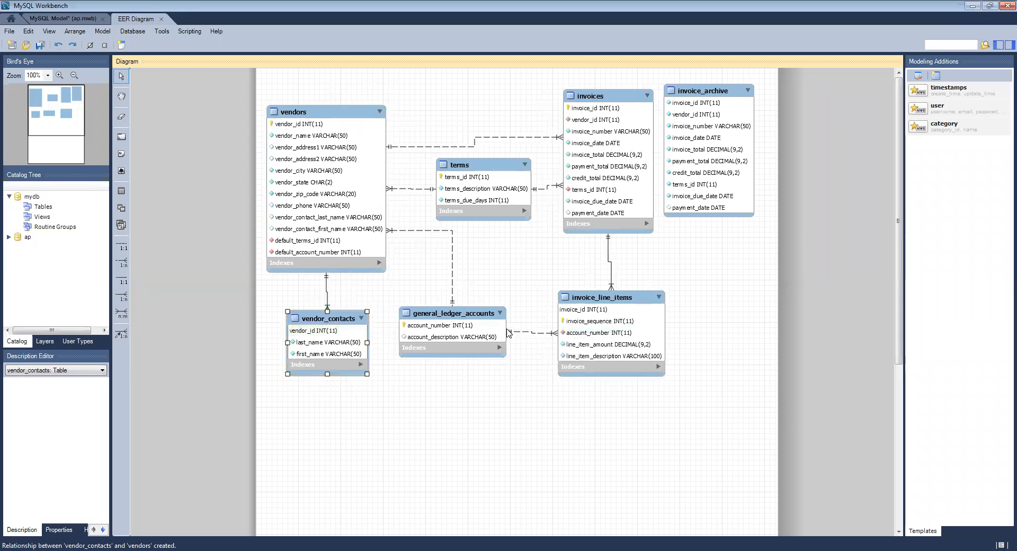
mouse_move(563, 197)
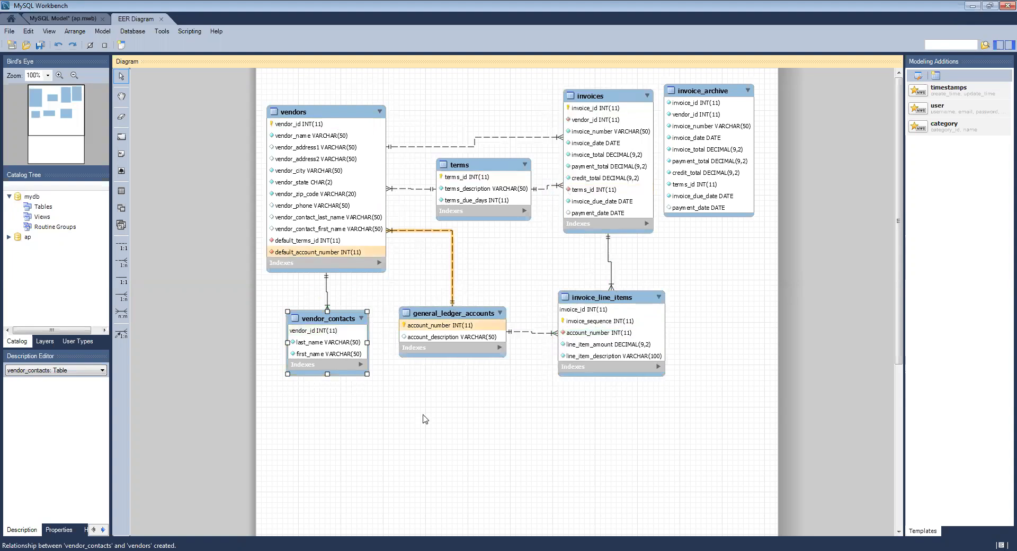
click(609, 296)
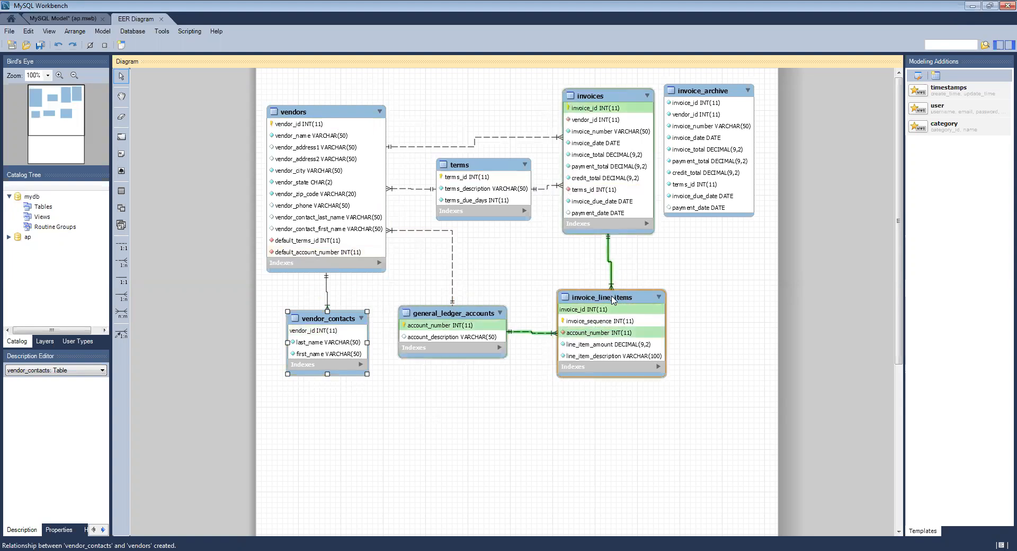
click(610, 296)
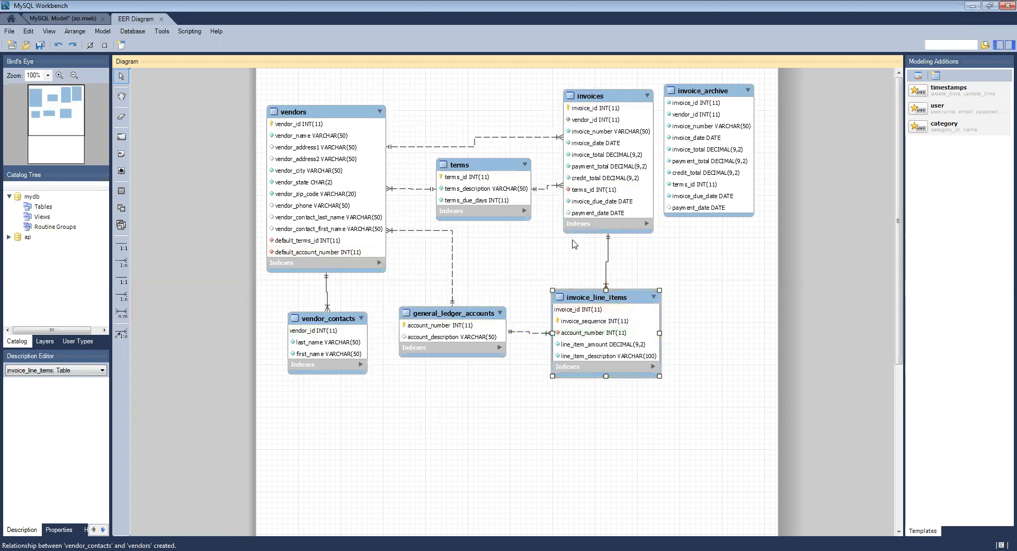
click(483, 165)
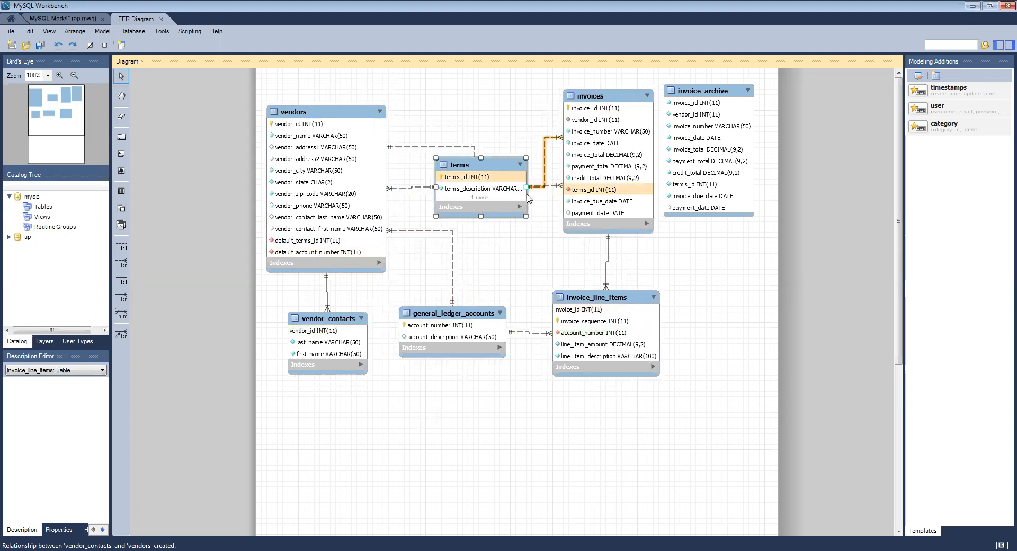
Select the terms table to resize it and show its columns.
click(482, 188)
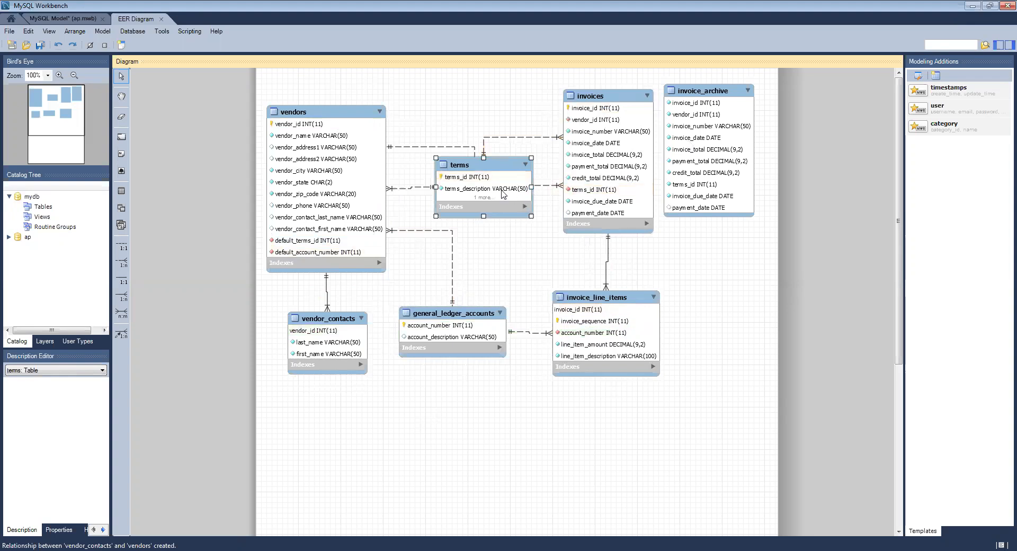
mouse_move(484, 221)
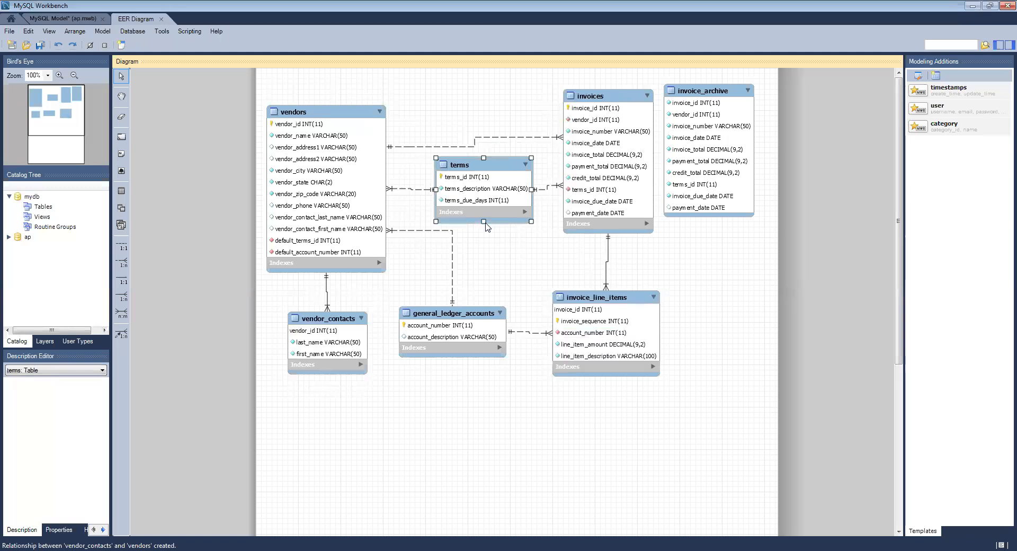
mouse_move(601, 234)
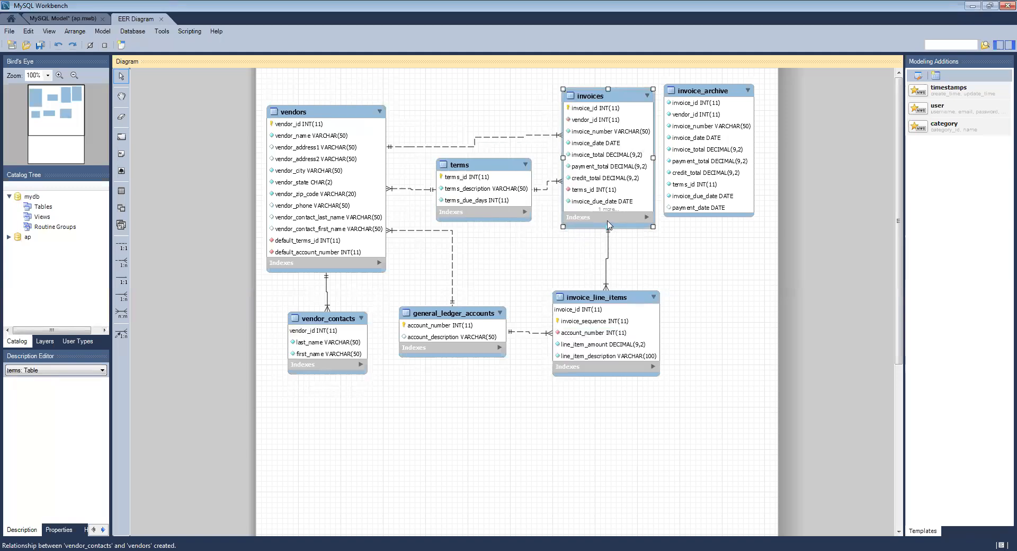
Enlarge invoices down to payment_date and check the general_ledger_accounts relationship lines.
click(607, 218)
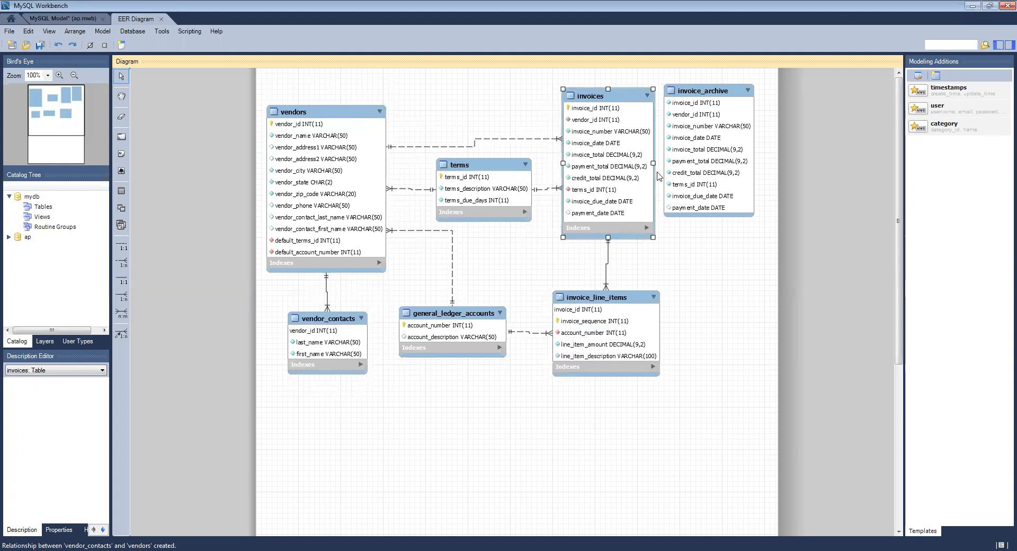
mouse_move(378, 179)
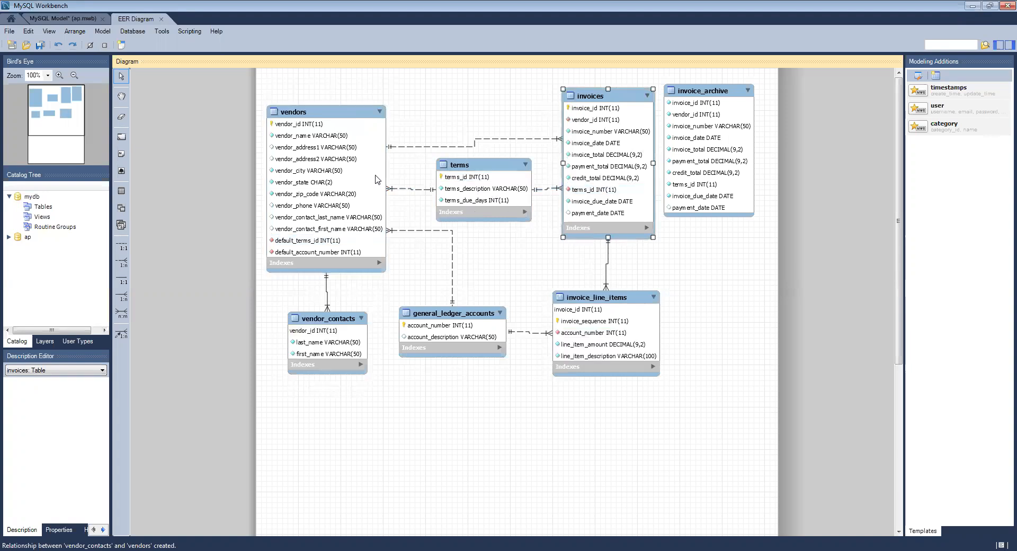
mouse_move(363, 160)
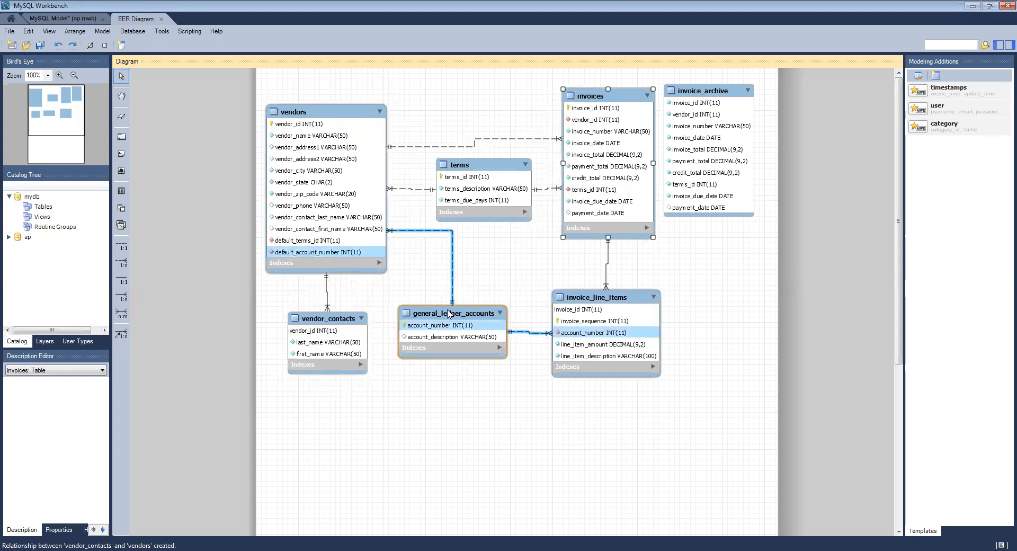
click(221, 121)
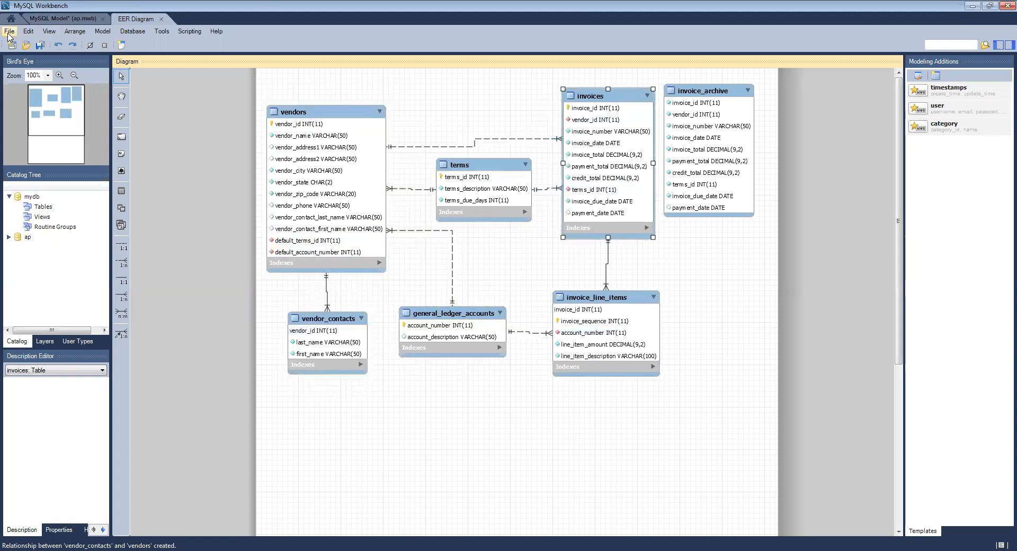
Choose Export as PNG from the File menu.
click(9, 31)
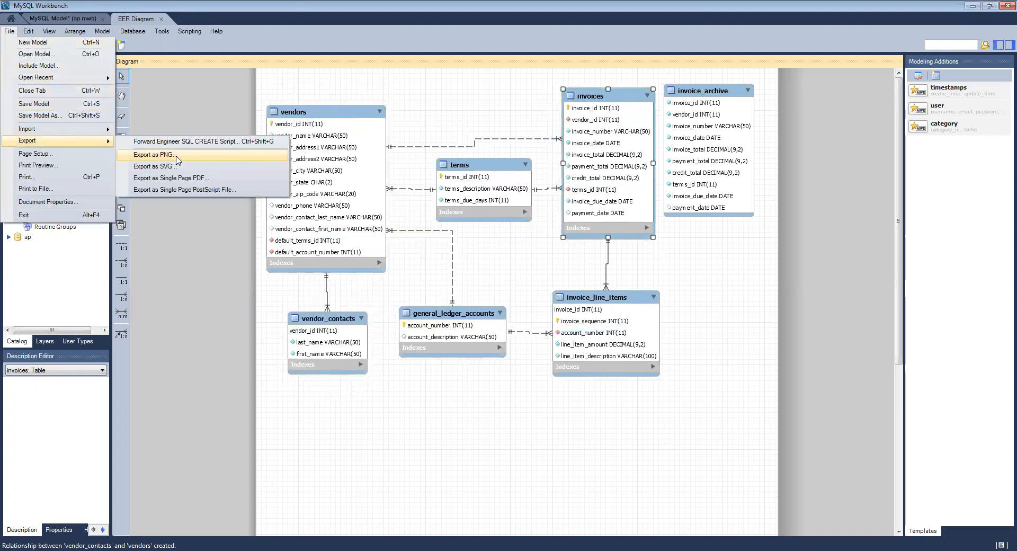
click(153, 155)
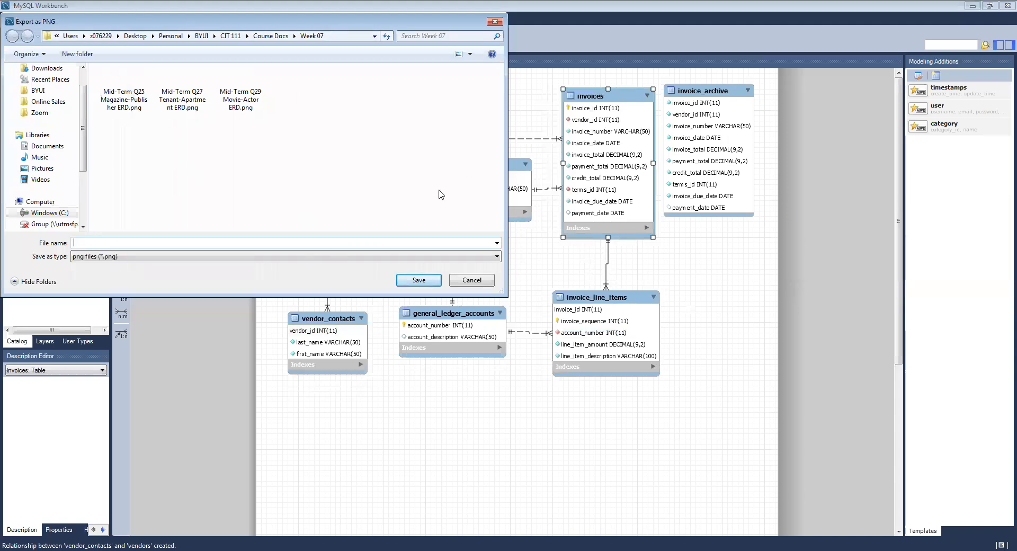
mouse_move(130, 240)
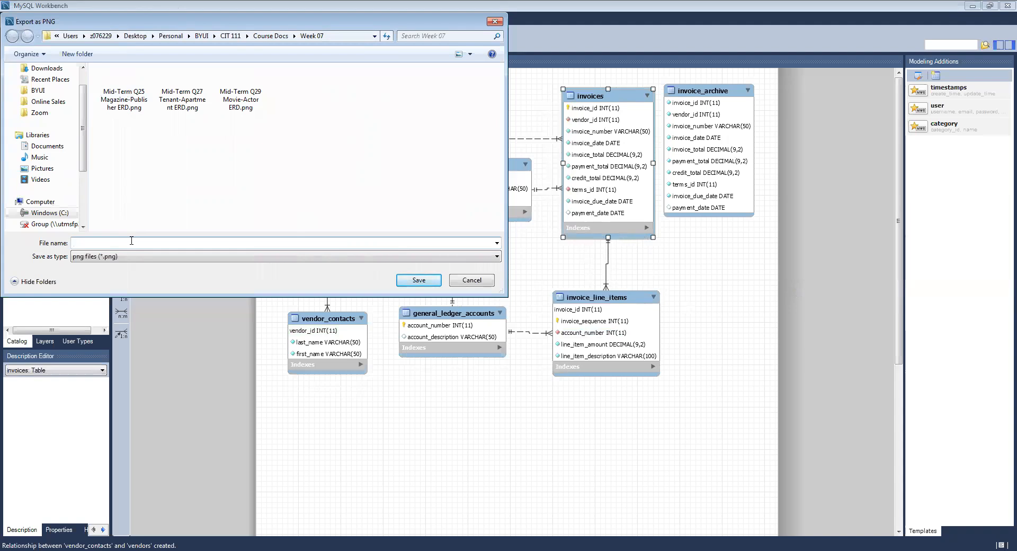
Save the PNG export as 'ap ERD' in the Week 07 folder.
text(A)
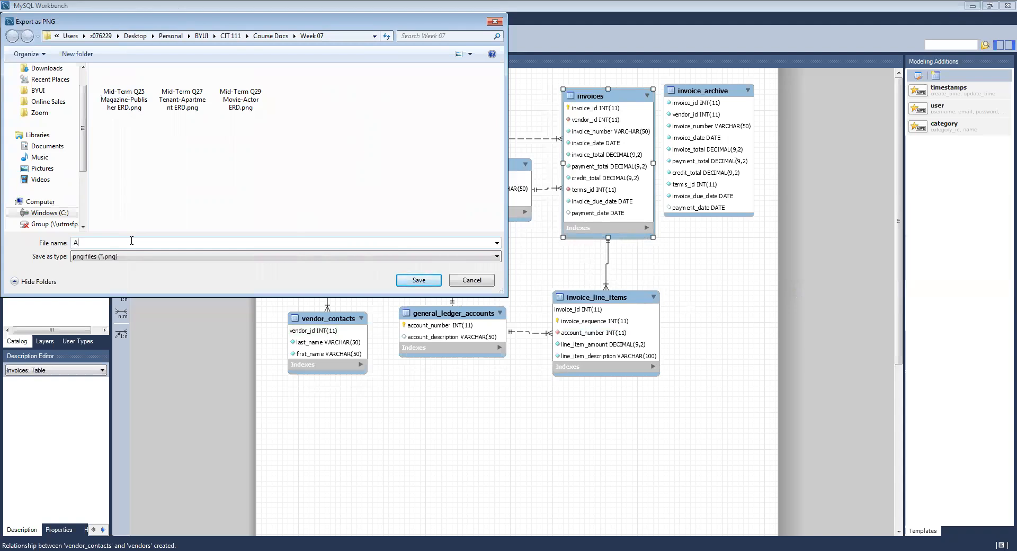
text(p)
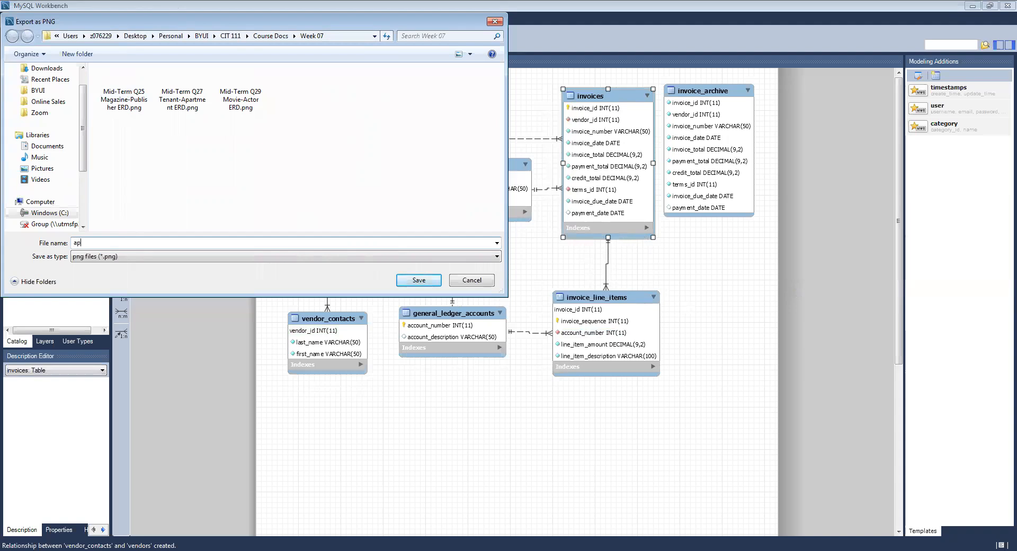
text(ERD)
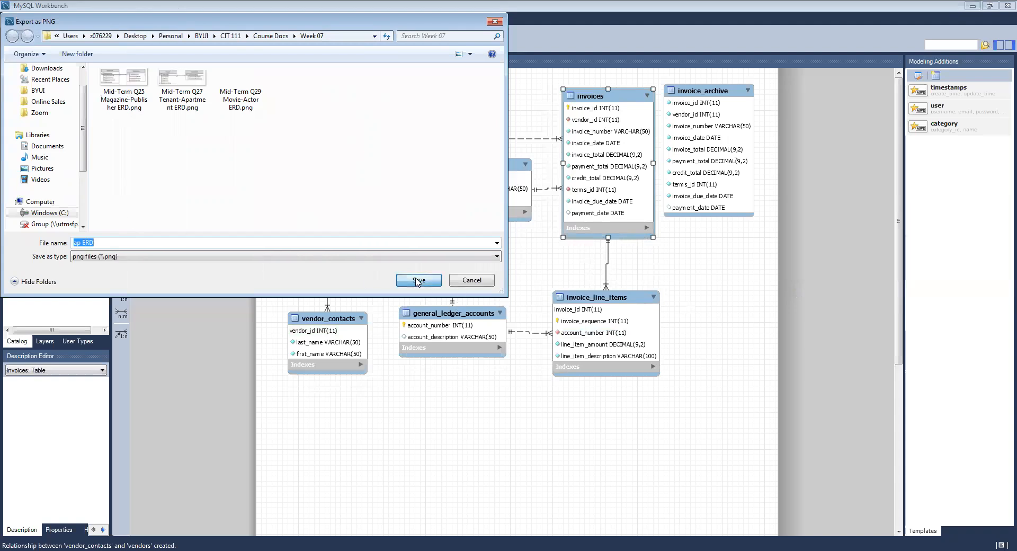
click(418, 280)
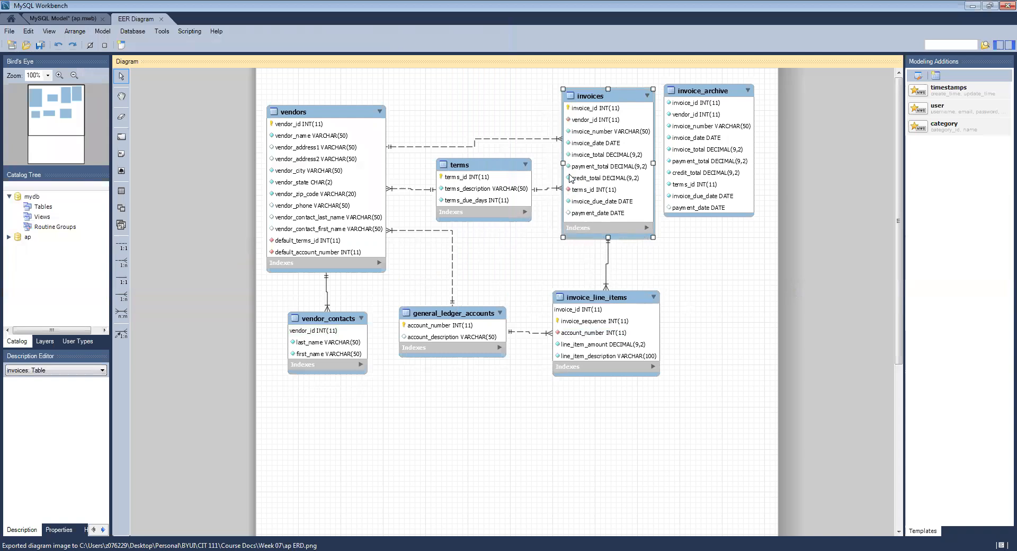